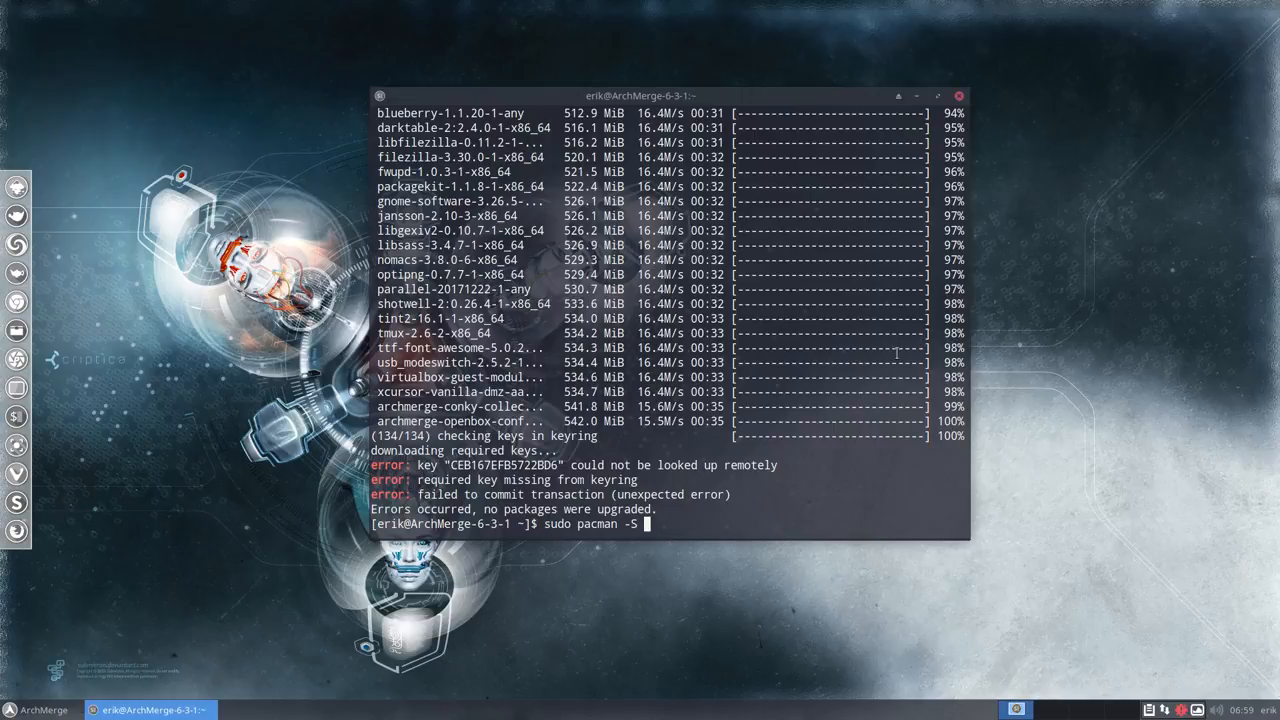
# Step: Run the pksyua update shortcut, then print the shell aliases behind the update commands
pyautogui.write('pksyua')
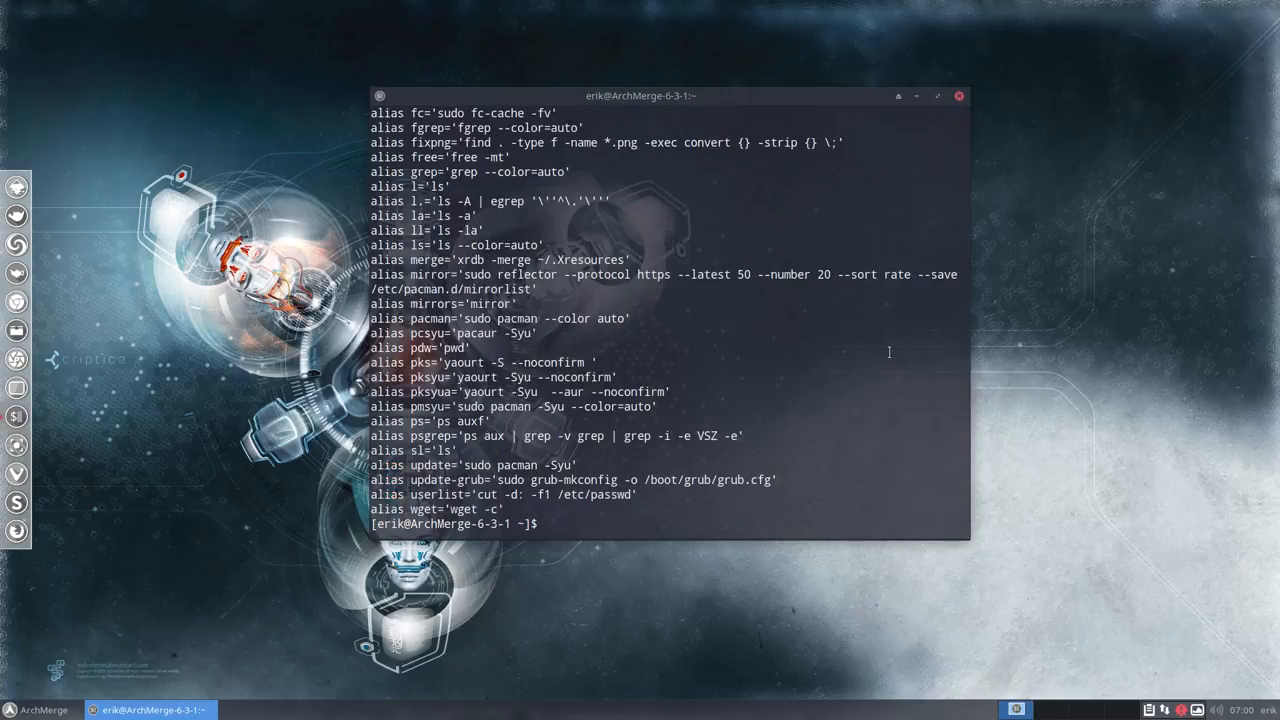
pyautogui.moveTo(404, 392)
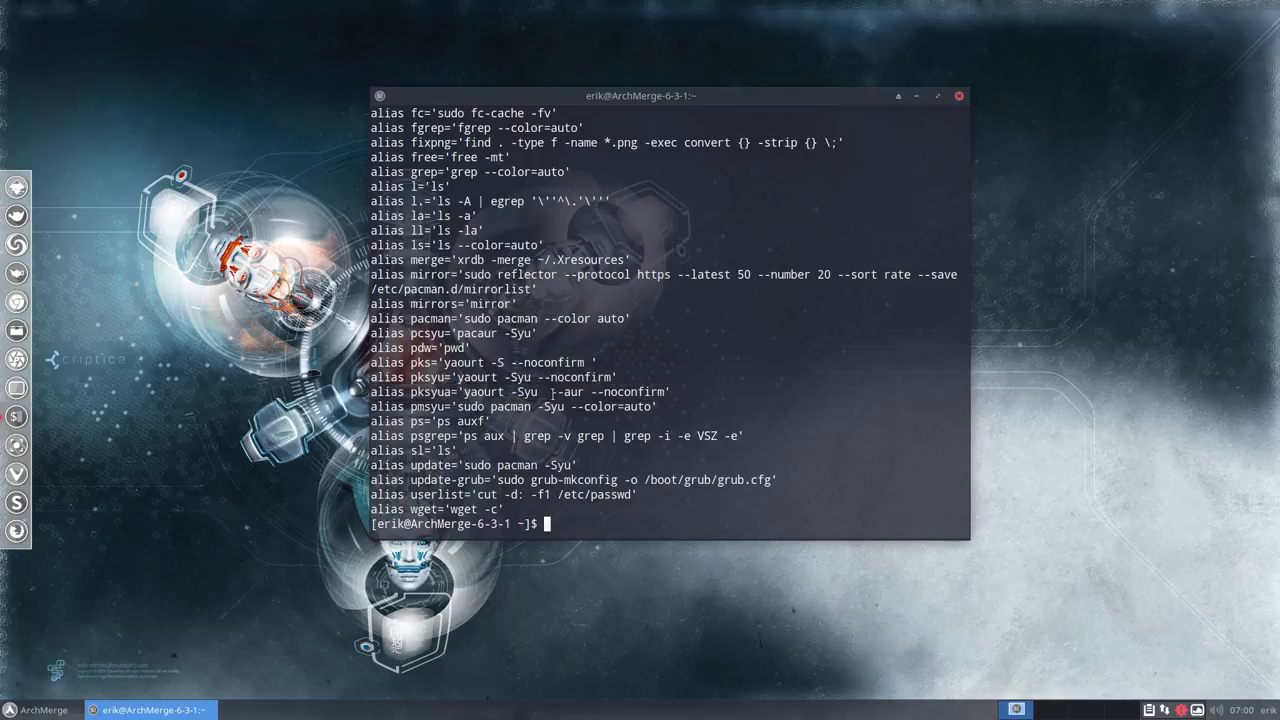
pyautogui.doubleClick(566, 390)
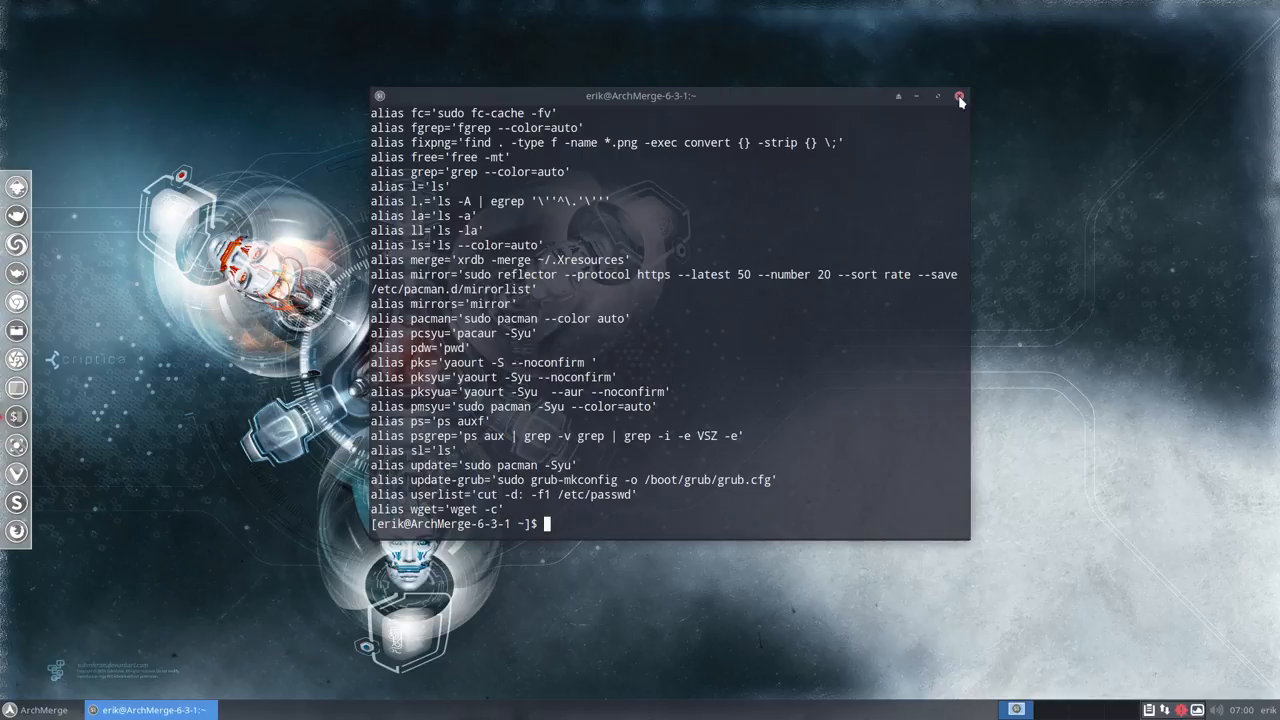
# Step: Close the old terminal and centre a fresh Termite window showing the neofetch summary
pyautogui.click(958, 96)
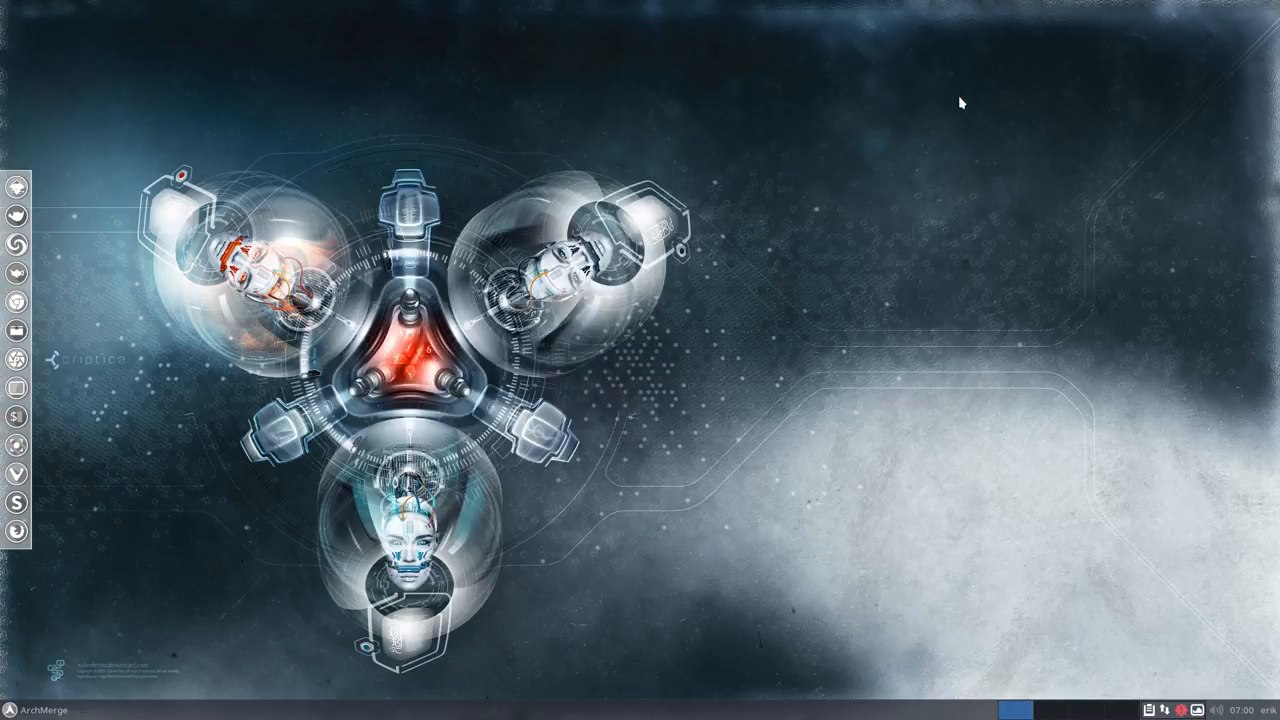
pyautogui.moveTo(348, 364)
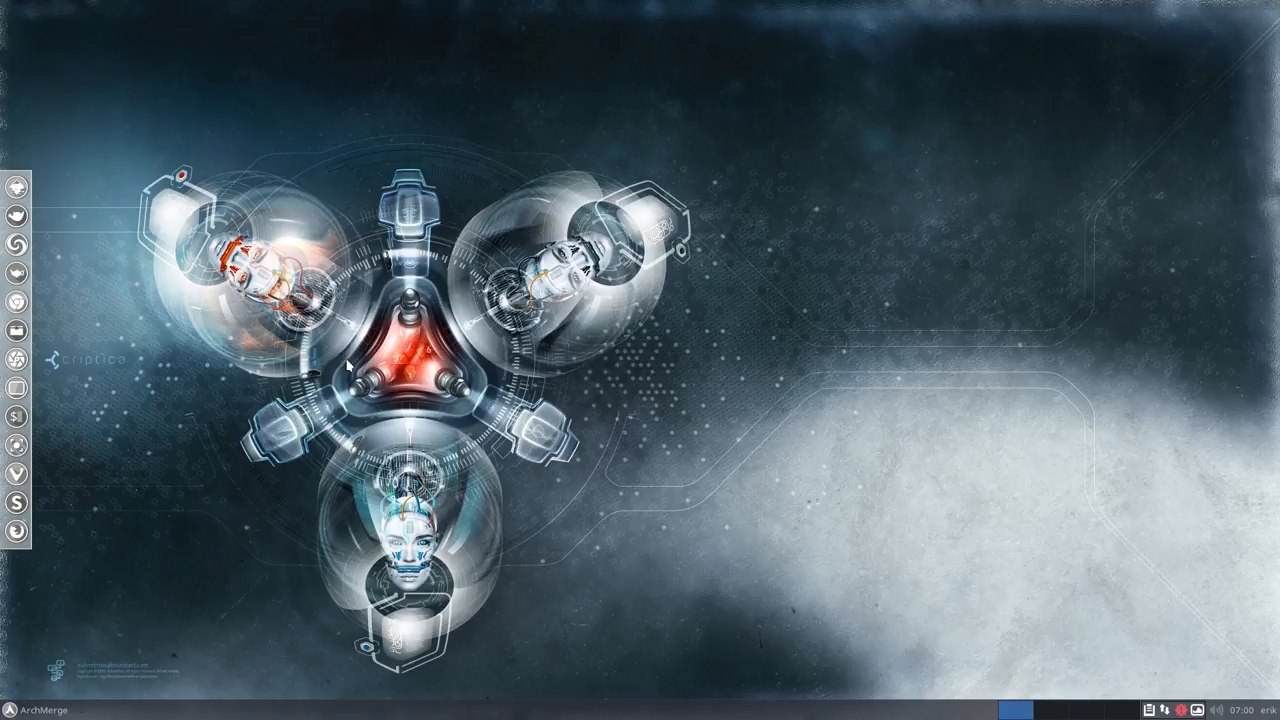
pyautogui.moveTo(492, 356)
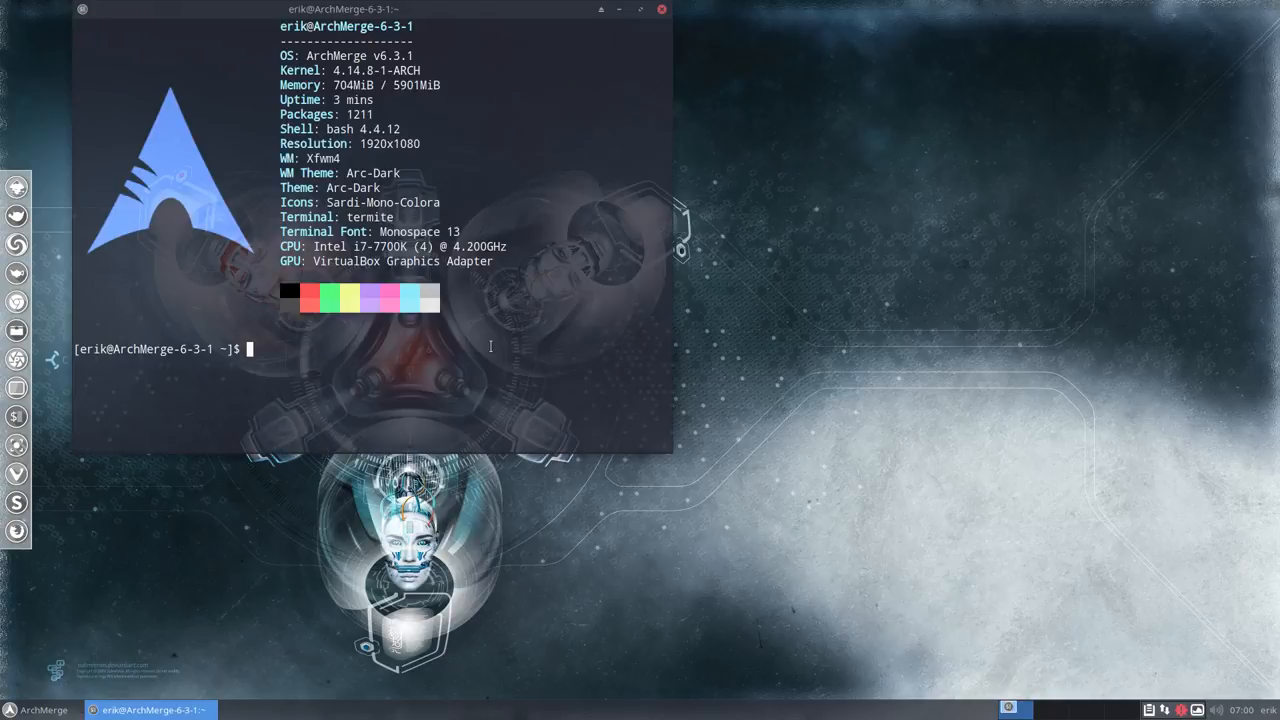
pyautogui.moveTo(344, 10); pyautogui.dragTo(460, 36)
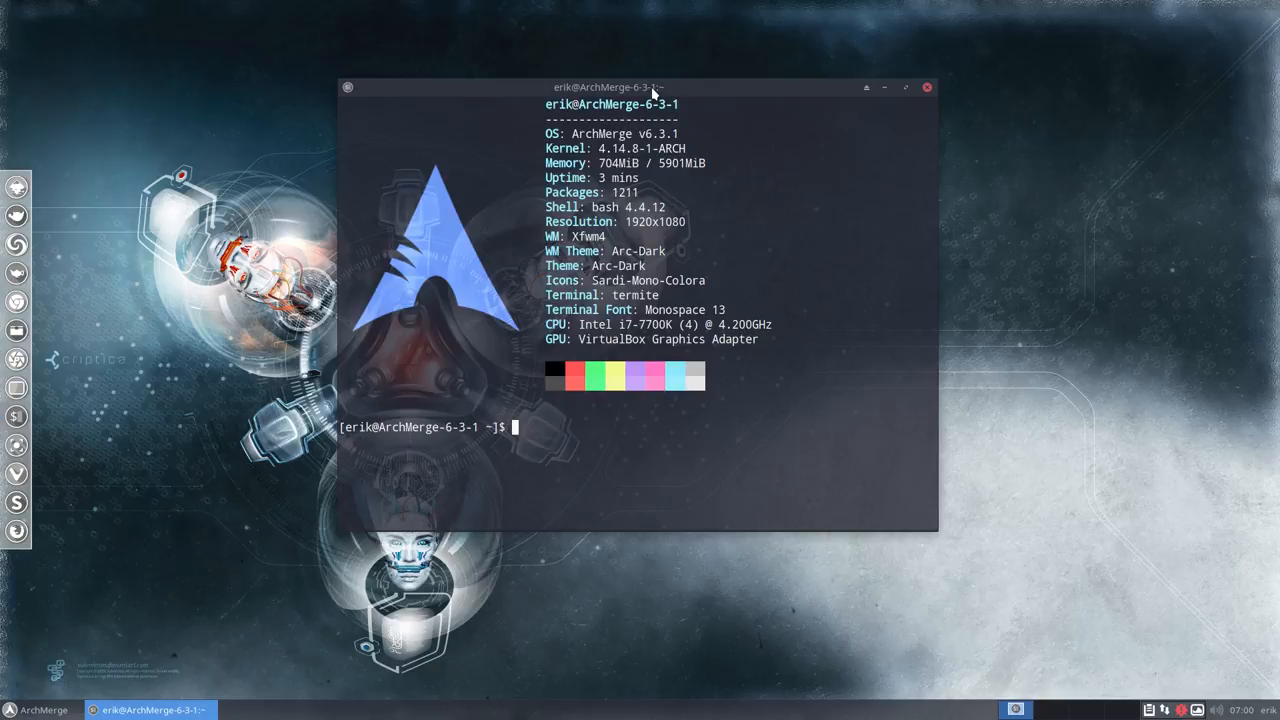
# Step: Rerun pksyua, confirm with Y, and watch it abort on the missing keyring key
pyautogui.write('pksyua')
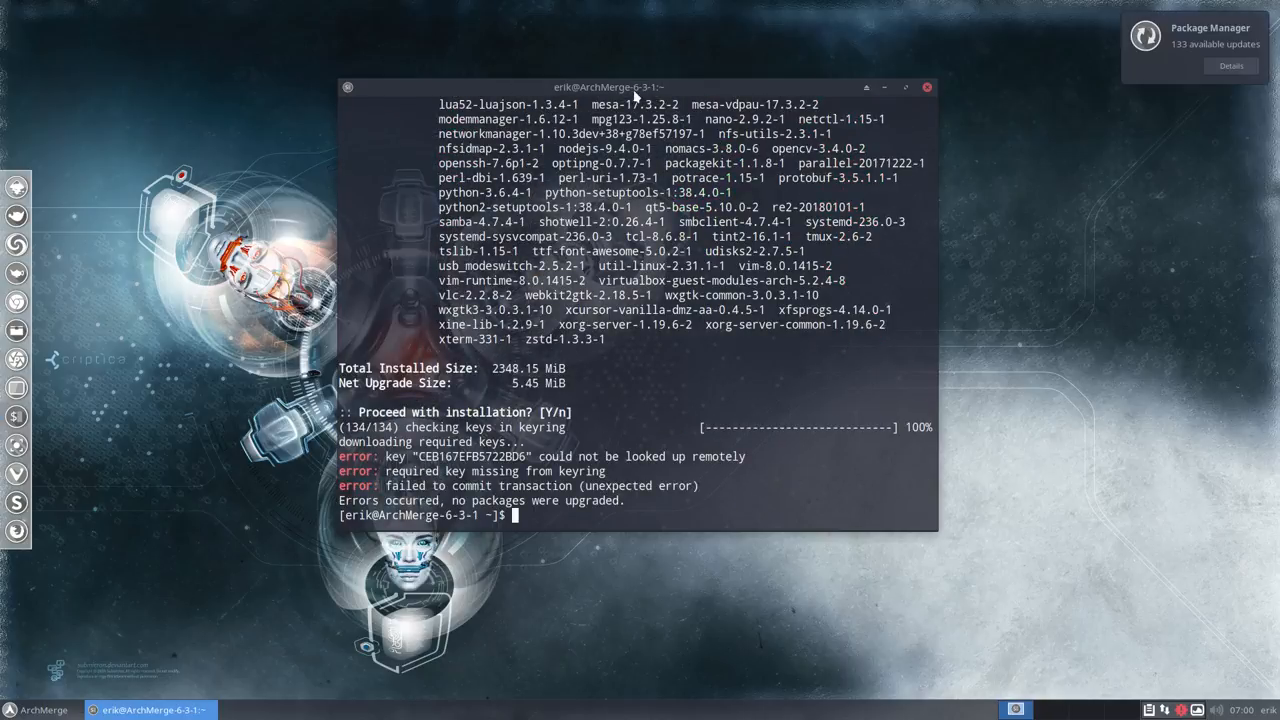
pyautogui.doubleClick(476, 456)
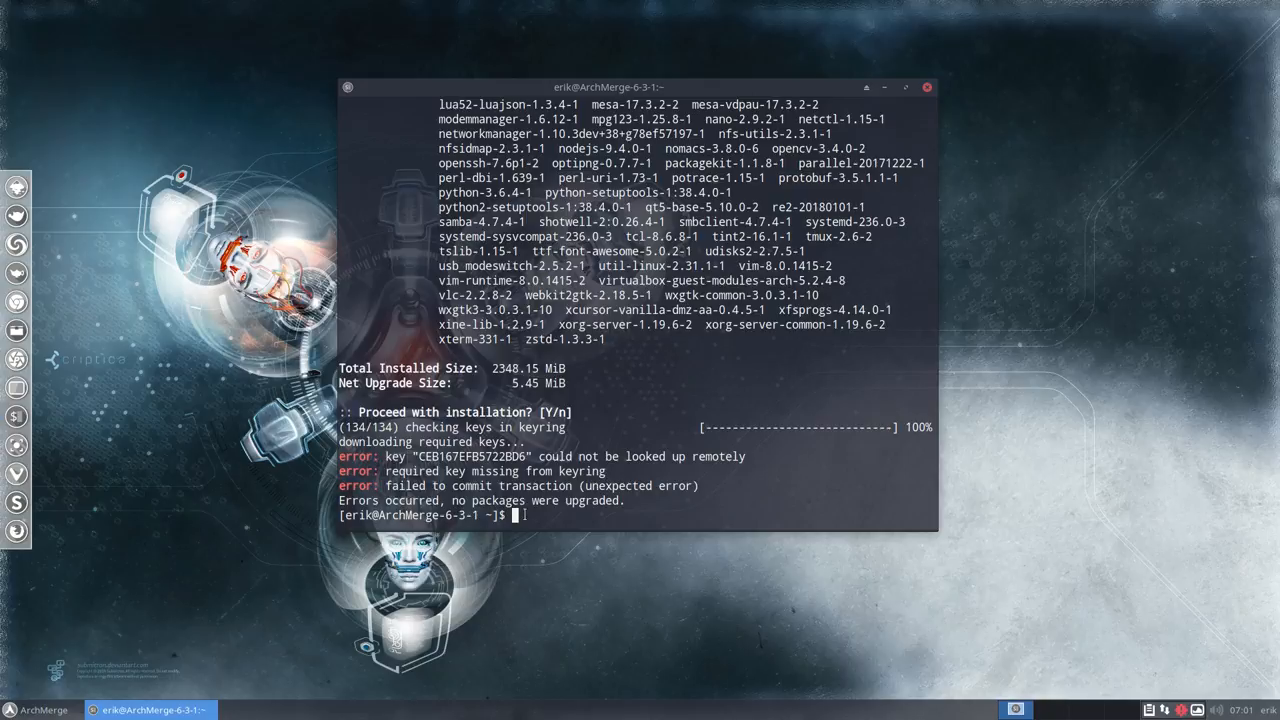
pyautogui.write('sudo')
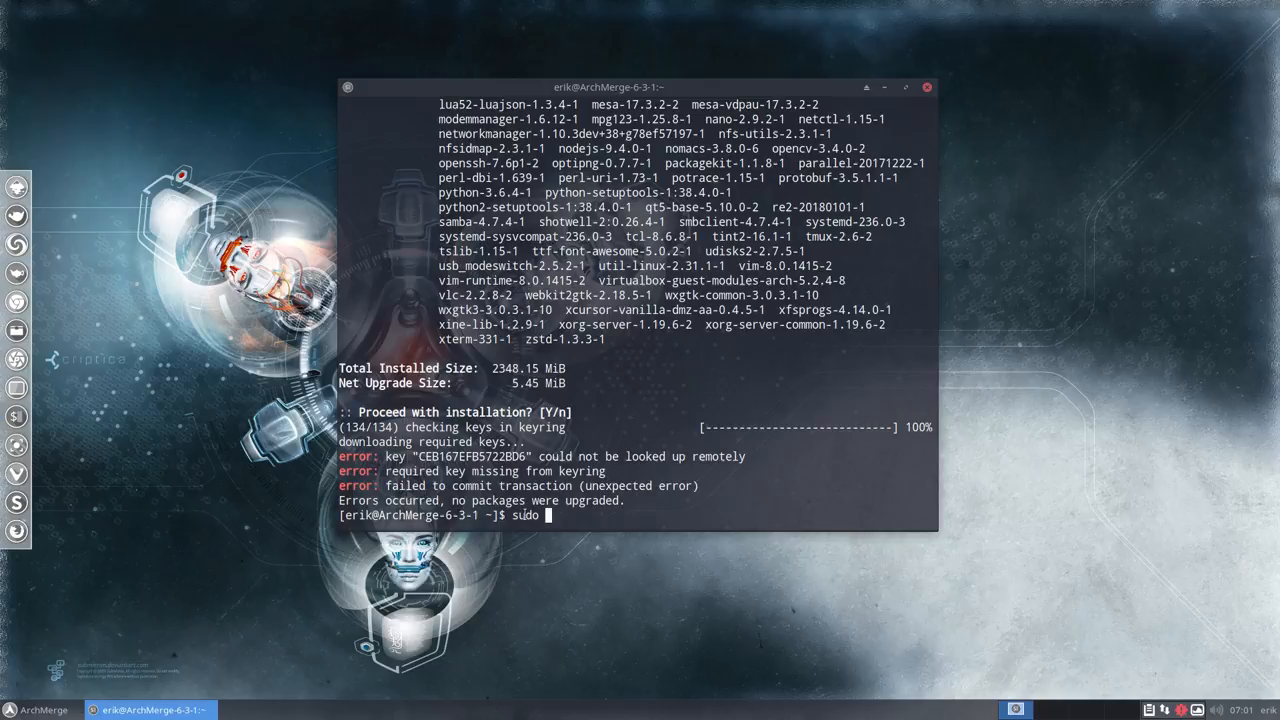
# Step: Install archlinux-keyring with sudo pacman -S, confirming y, so revoked keys are disabled
pyautogui.write('pacman -S')
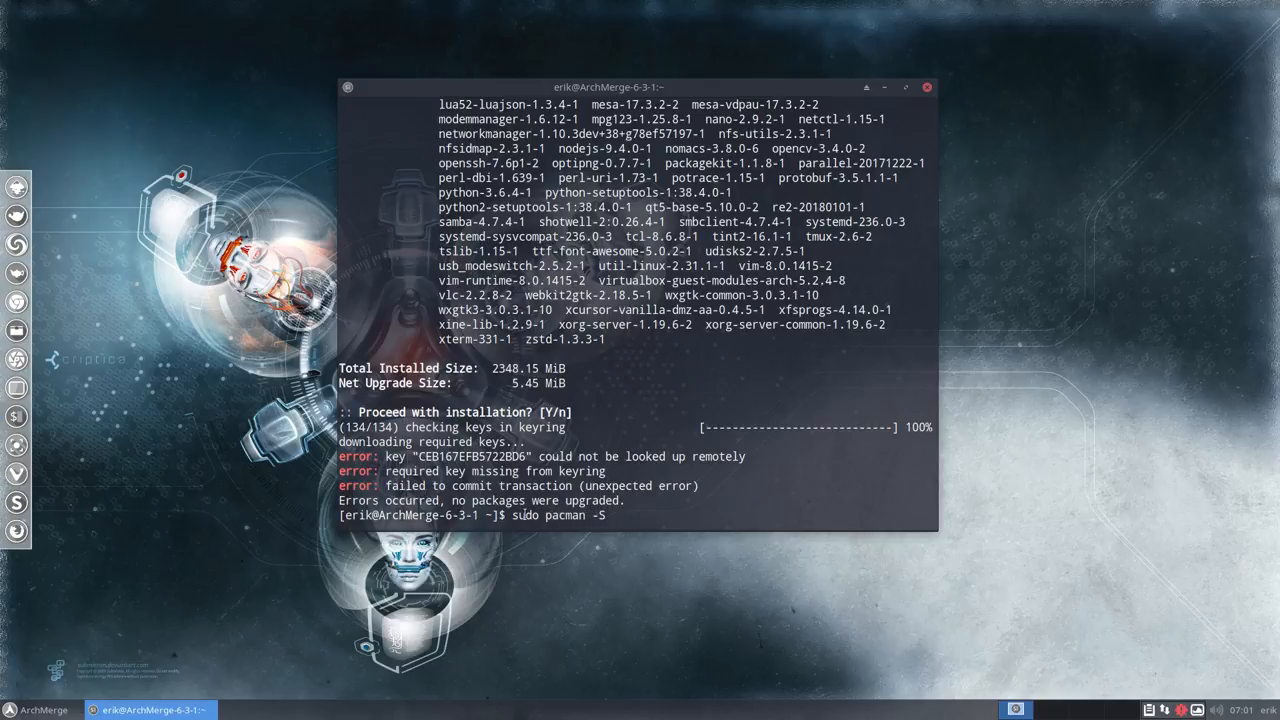
pyautogui.write('archlin')
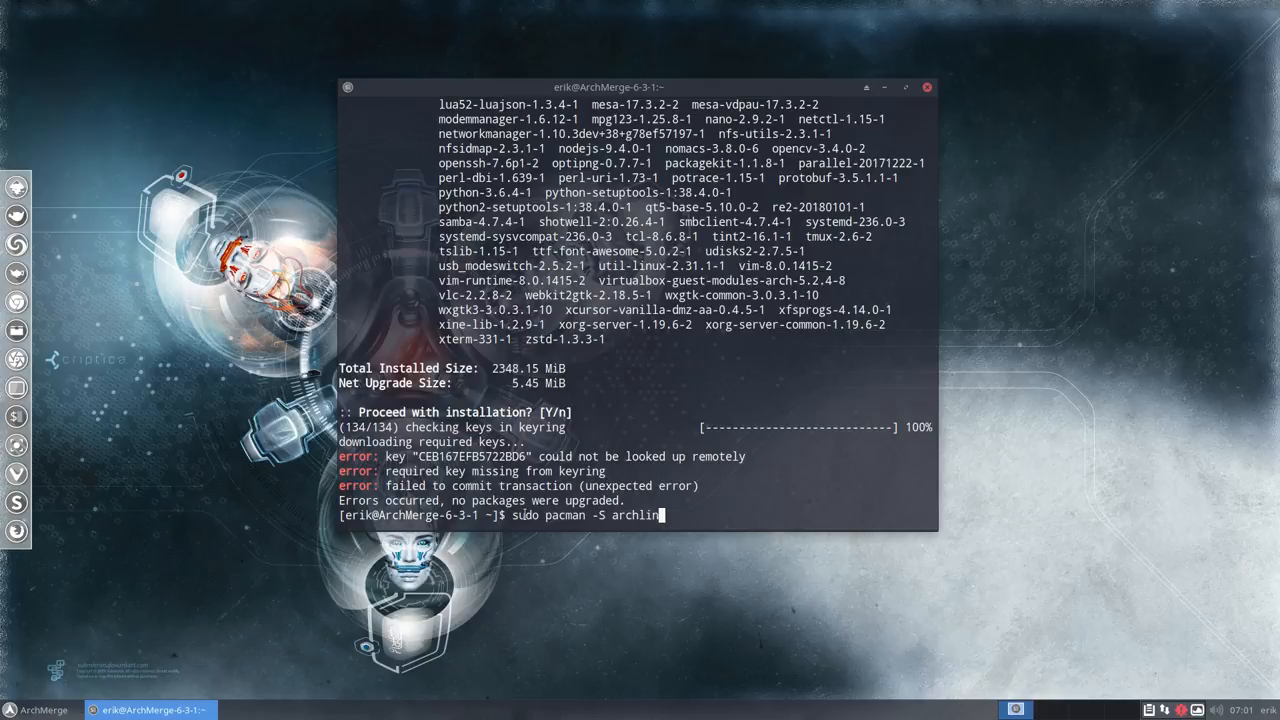
pyautogui.write('ux-keyring')
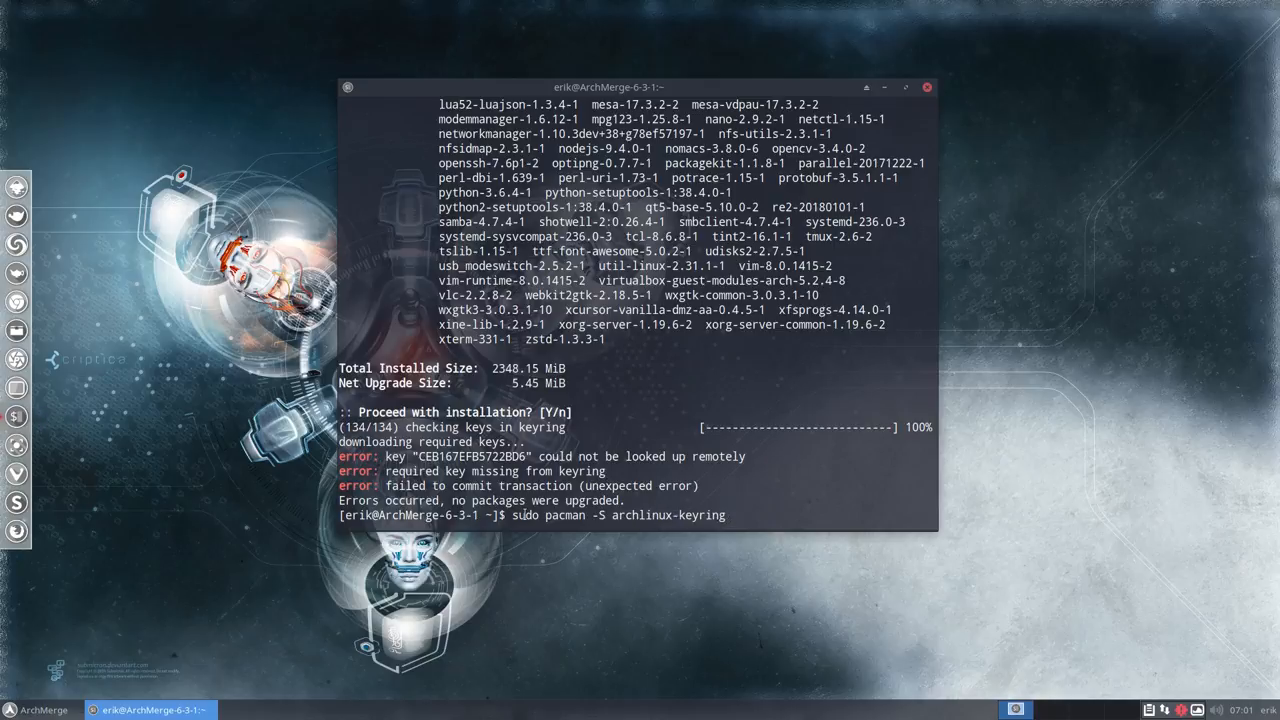
pyautogui.write('y')
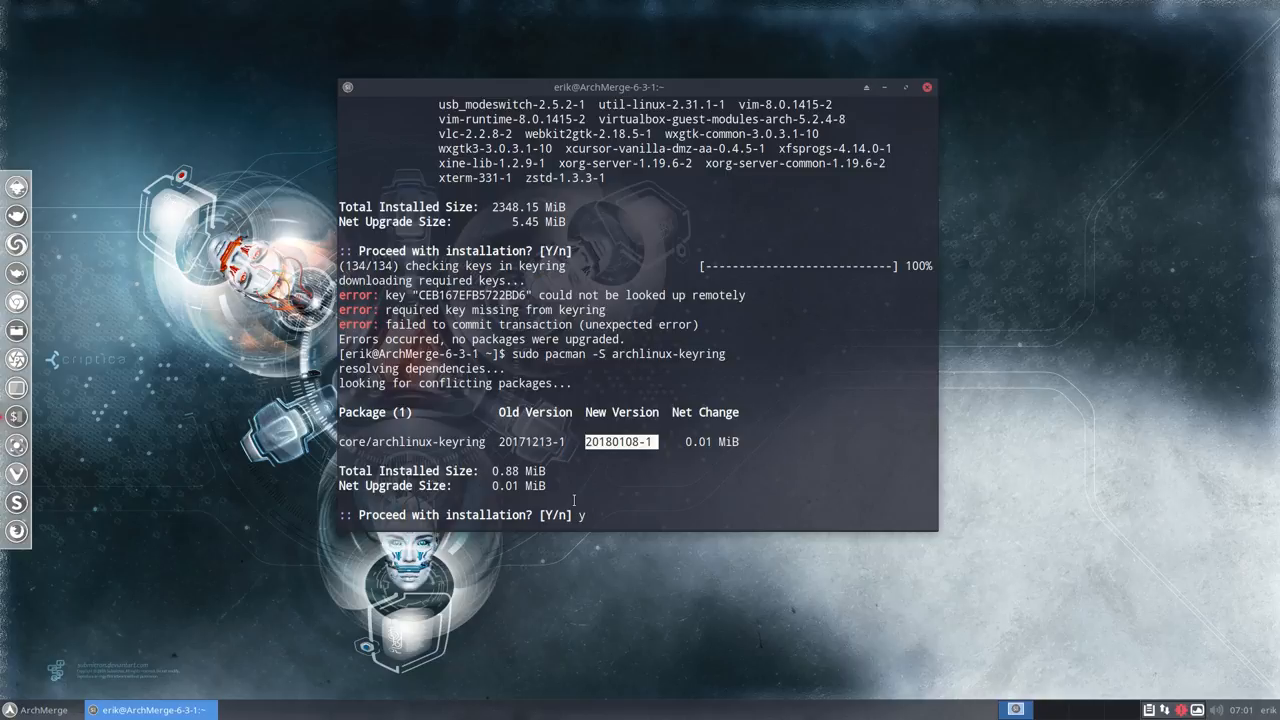
pyautogui.press('Return')
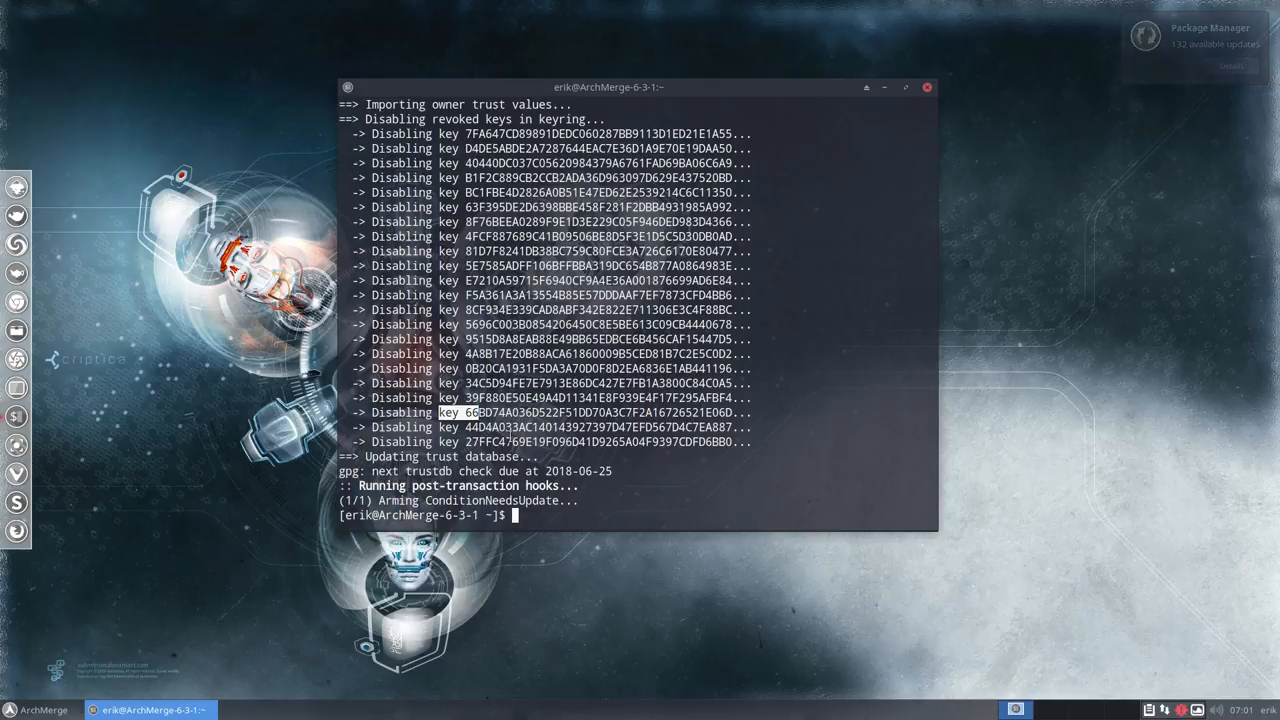
pyautogui.write('pksyua')
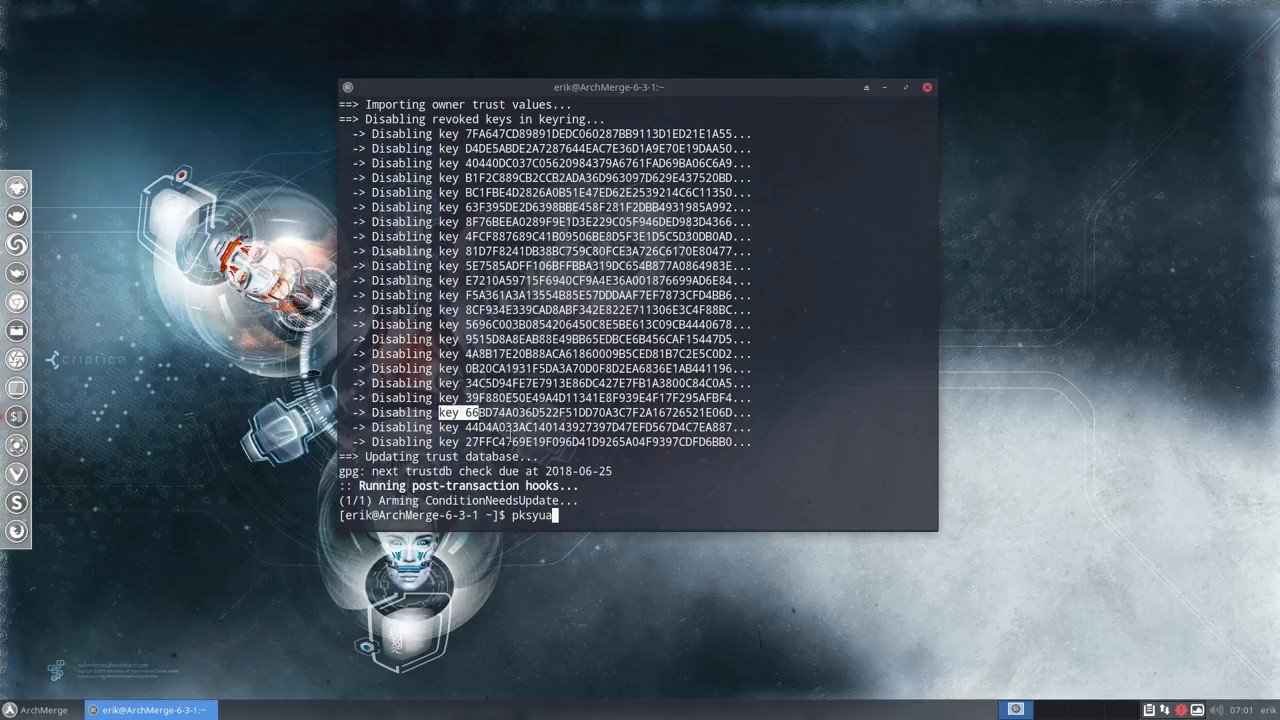